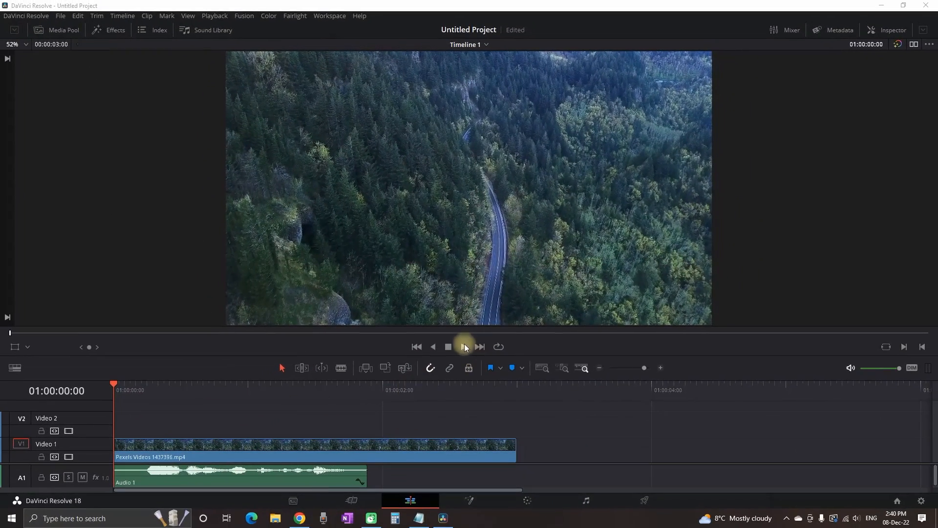
Preview the forest footage and add a Text+ title onto Video 2 above the clip
click(463, 346)
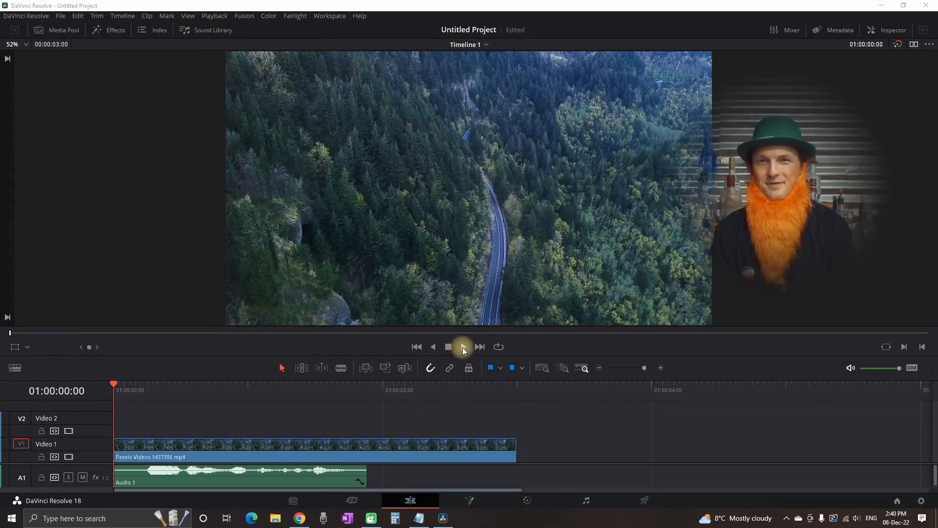
click(448, 346)
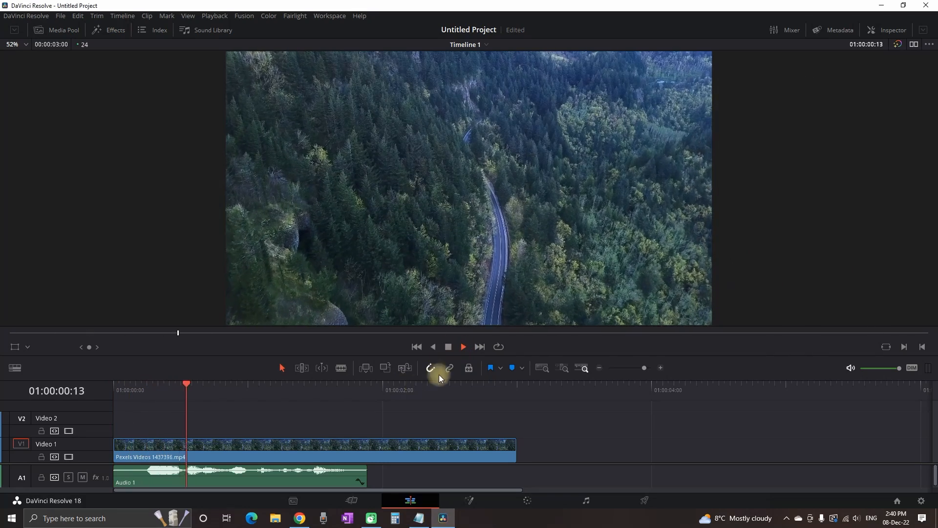
click(411, 390)
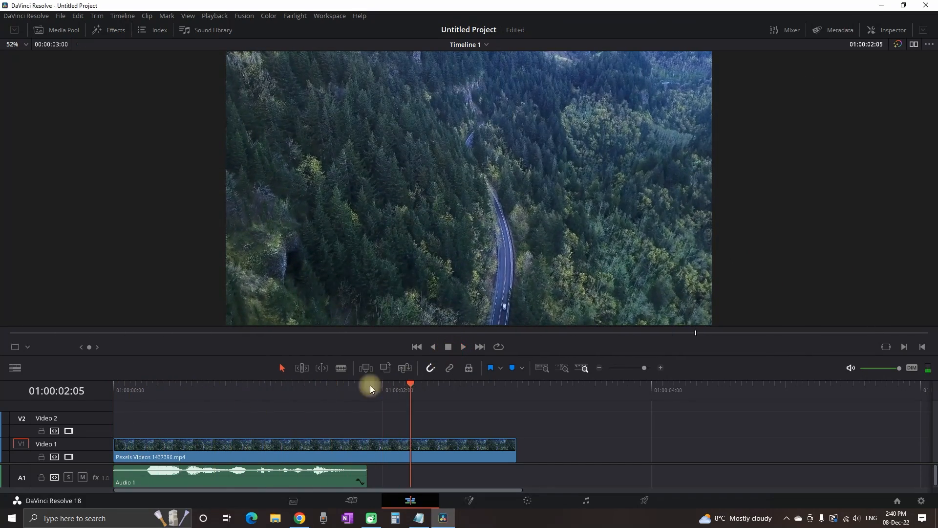
click(108, 30)
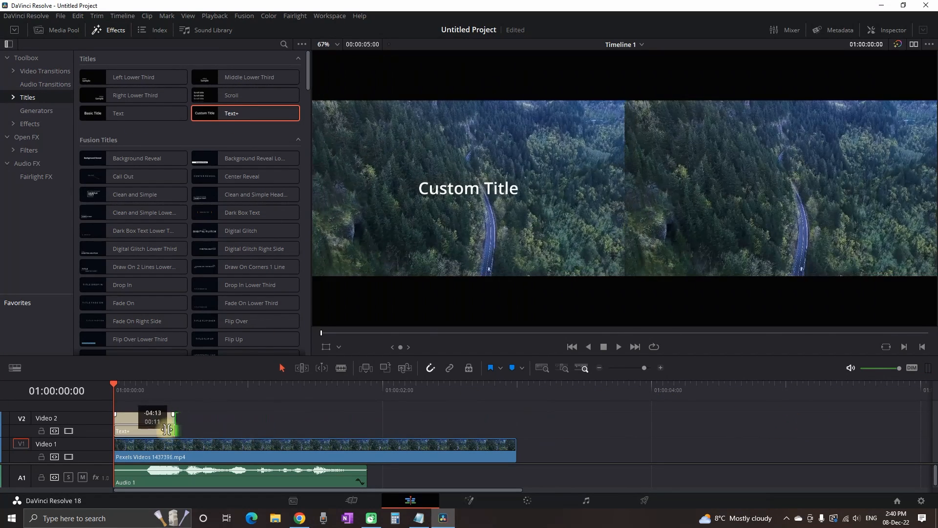
Make the title read 'Hey' in ObelixPro Bold, colour it green and lower it to Position Y -362
double_click(159, 423)
text(Hey)
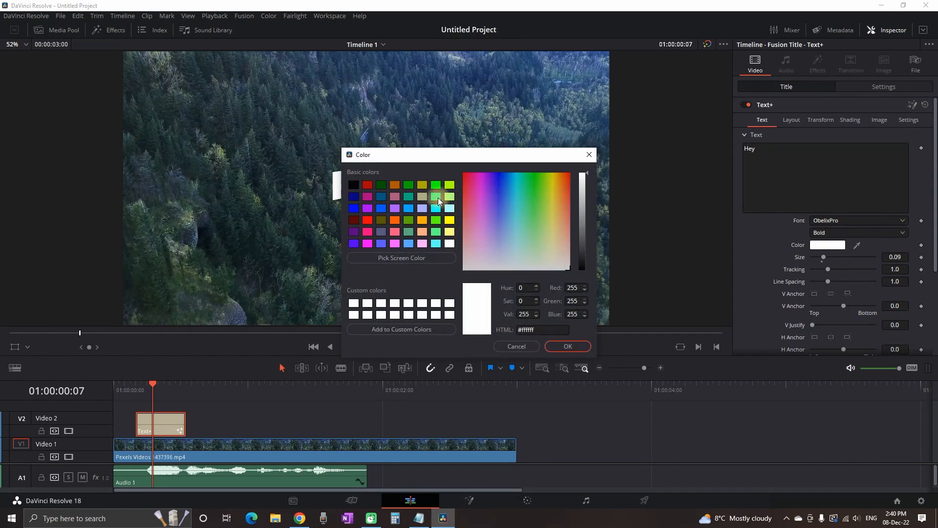
click(567, 346)
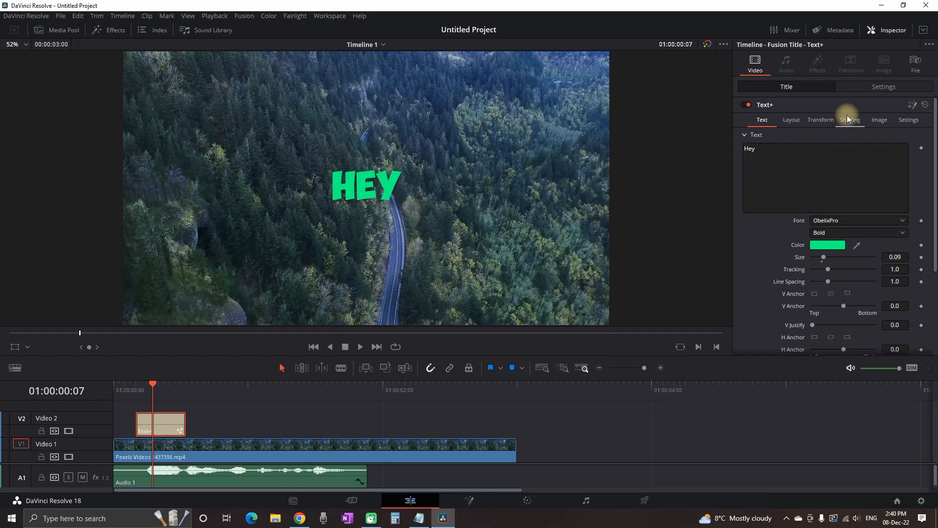
click(850, 119)
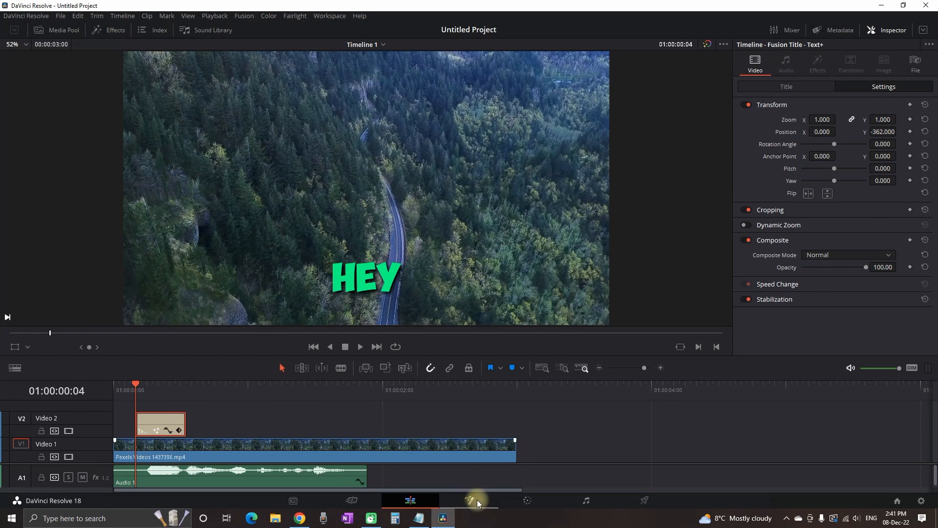
Switch the HEY title to the Fusion page and route it through a Transform node to MediaOut1
click(469, 500)
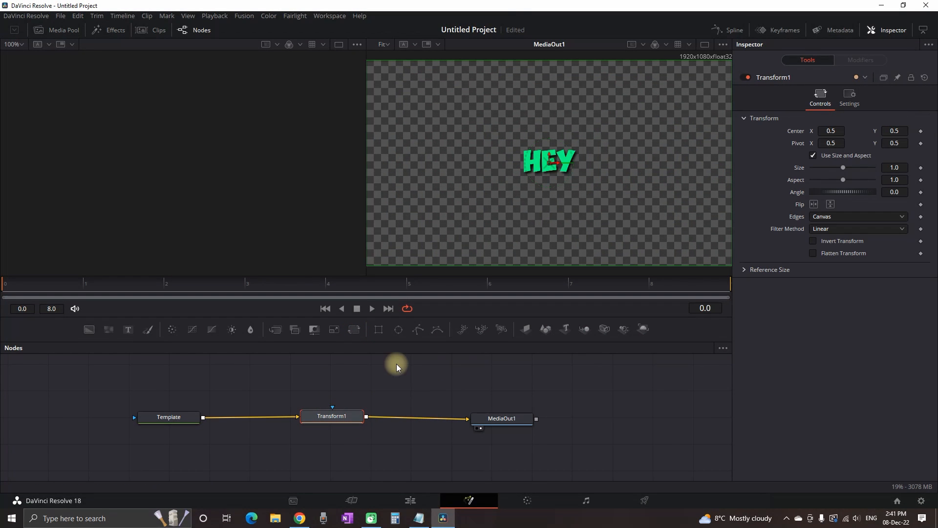
mouse_move(601, 342)
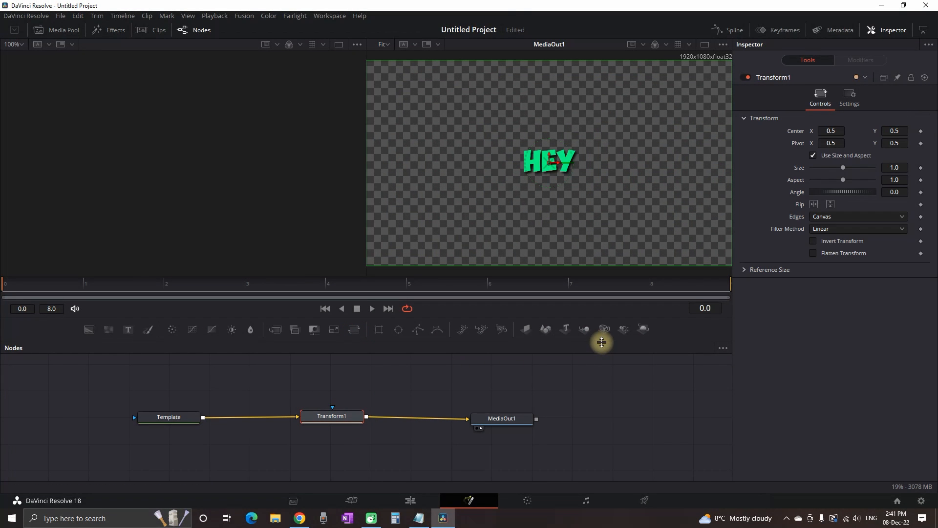
mouse_move(460, 329)
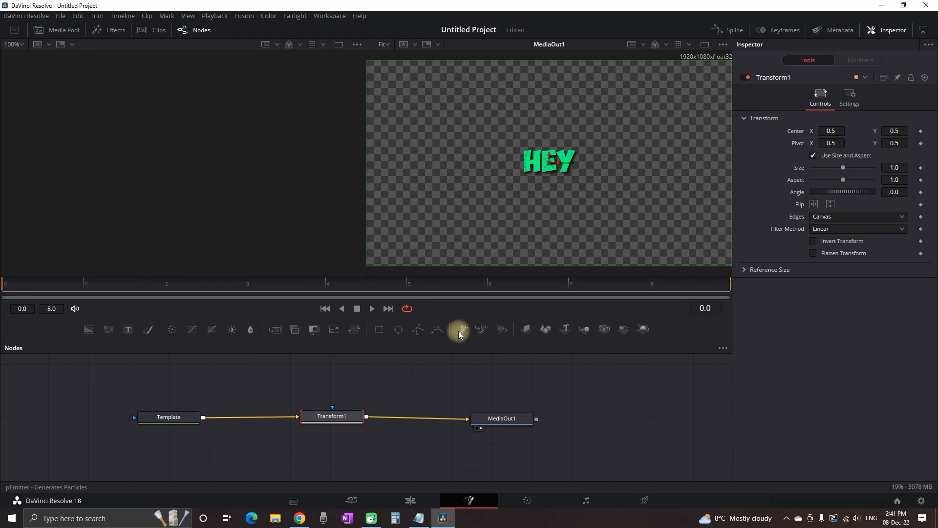
mouse_move(830, 204)
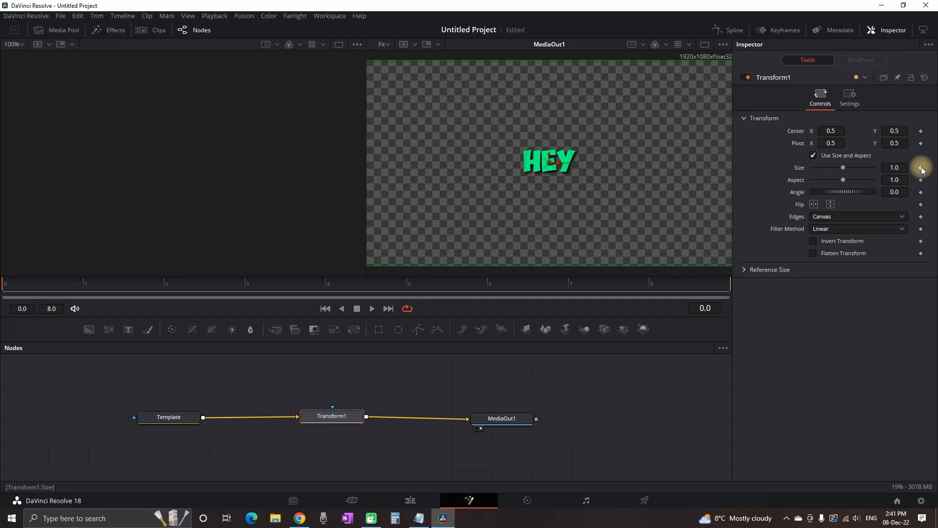
Keyframe Transform1 Size at 0.8 on frame 0 and 1.0 on frame 4
click(921, 168)
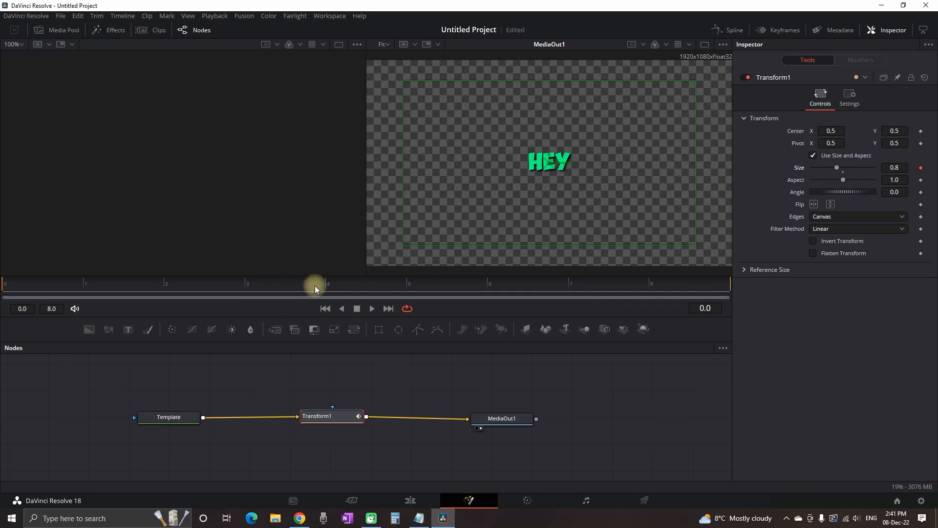
click(488, 282)
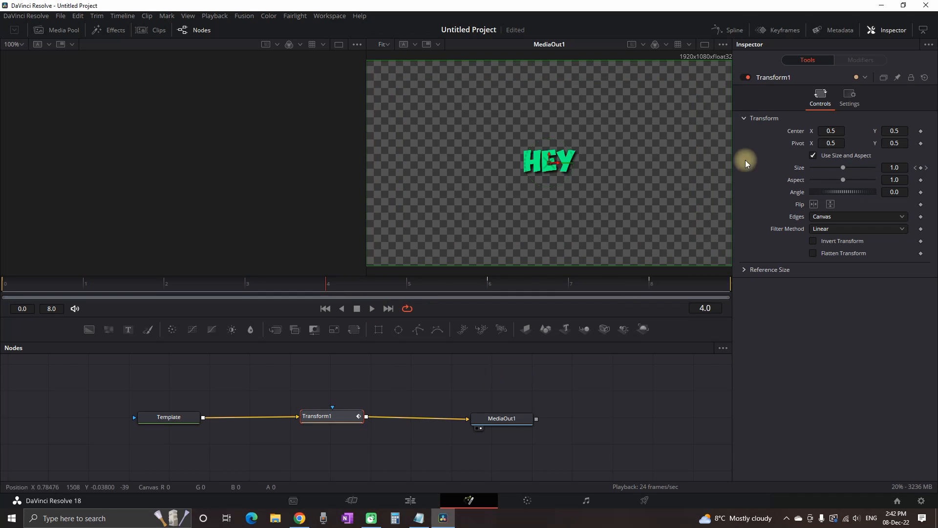
click(732, 30)
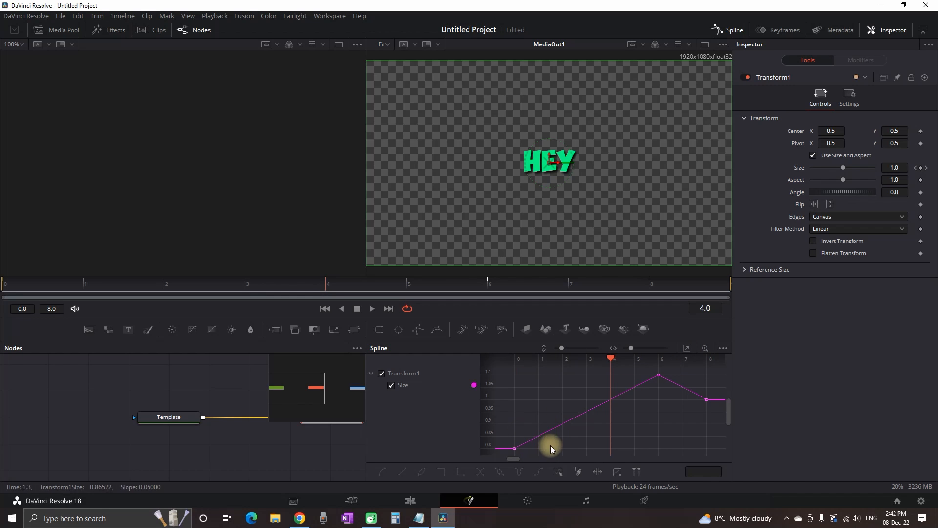
mouse_move(557, 472)
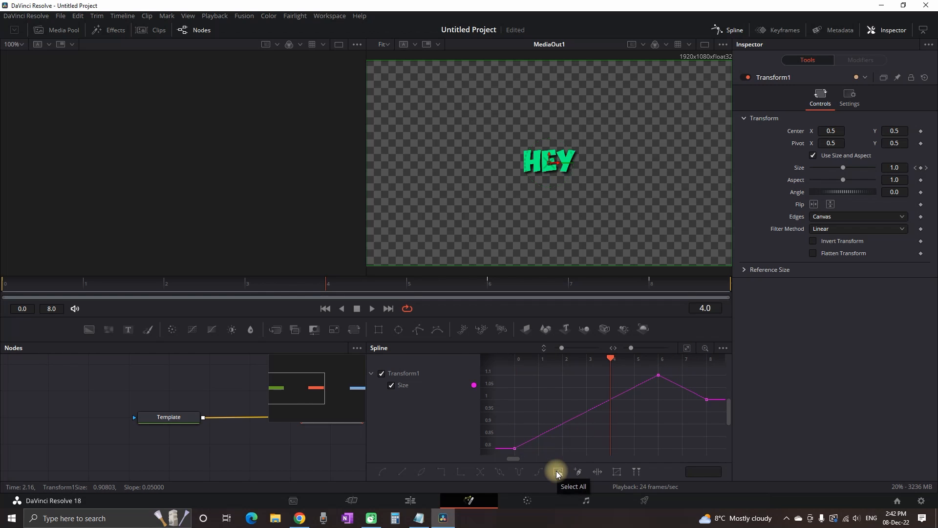
Smooth all Size keyframes in the Spline editor and play back the eased pop-in
click(383, 472)
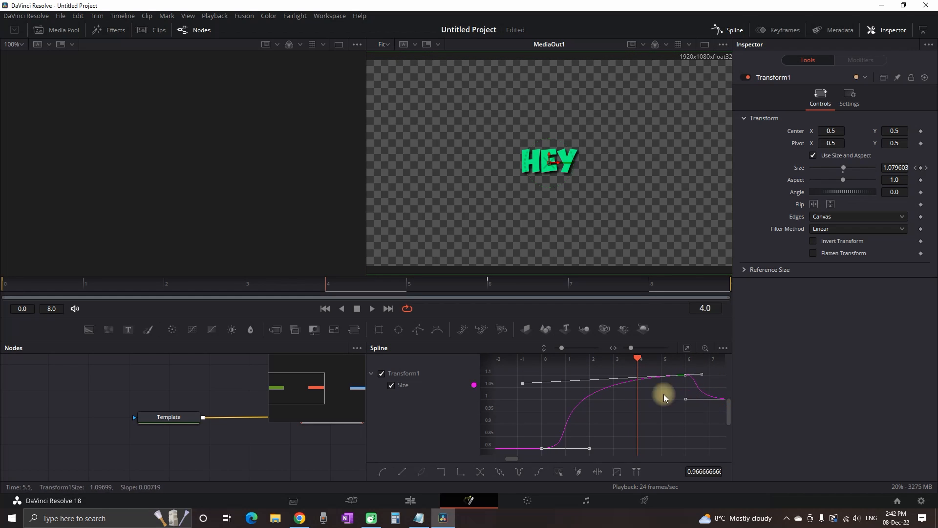
click(371, 308)
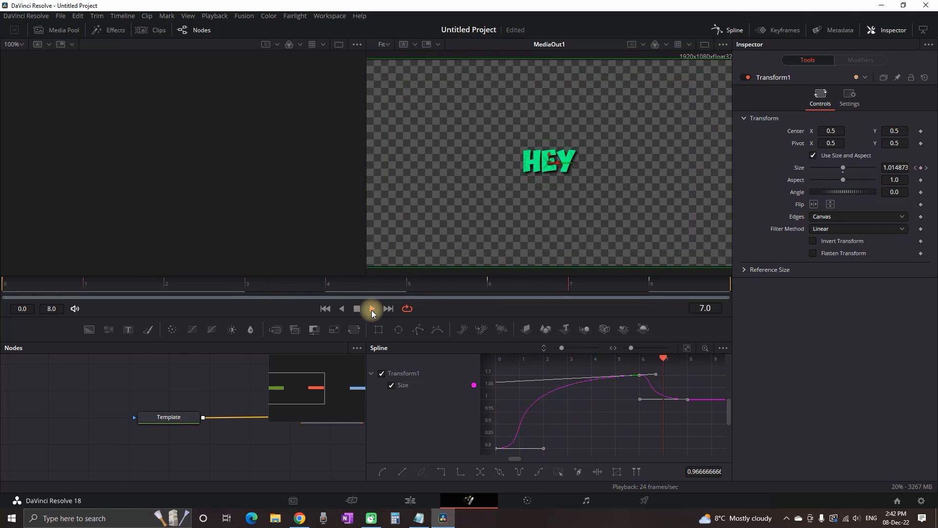
Add a Camera Shake node after the Template node via the tool search and preview it
click(356, 308)
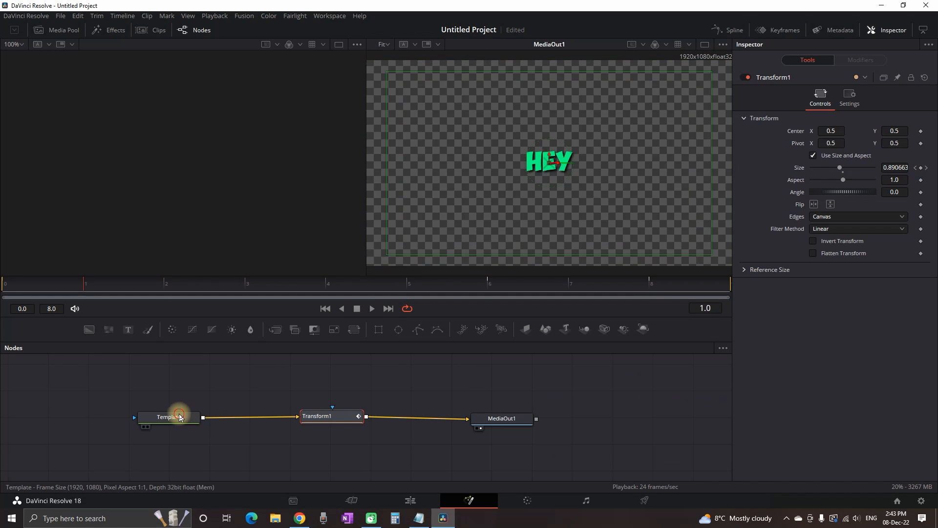
key(Ctrl+Space)
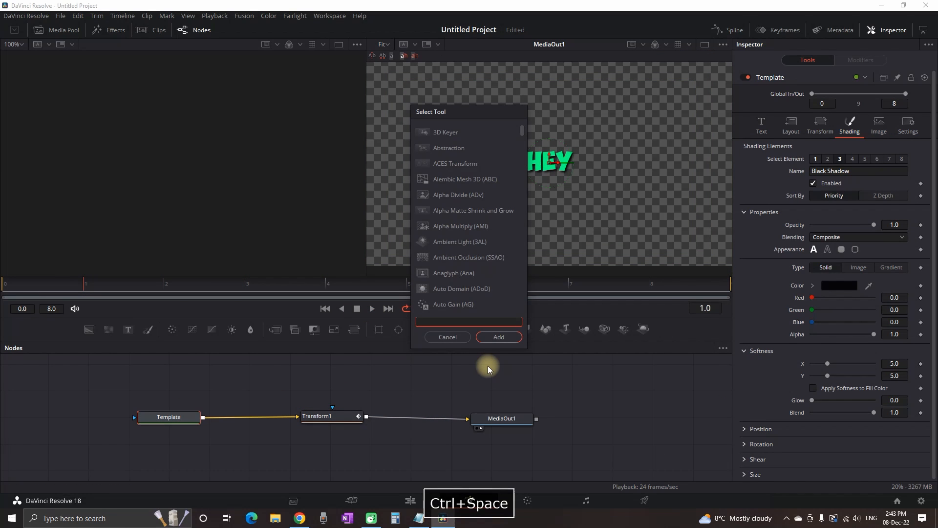
text(came)
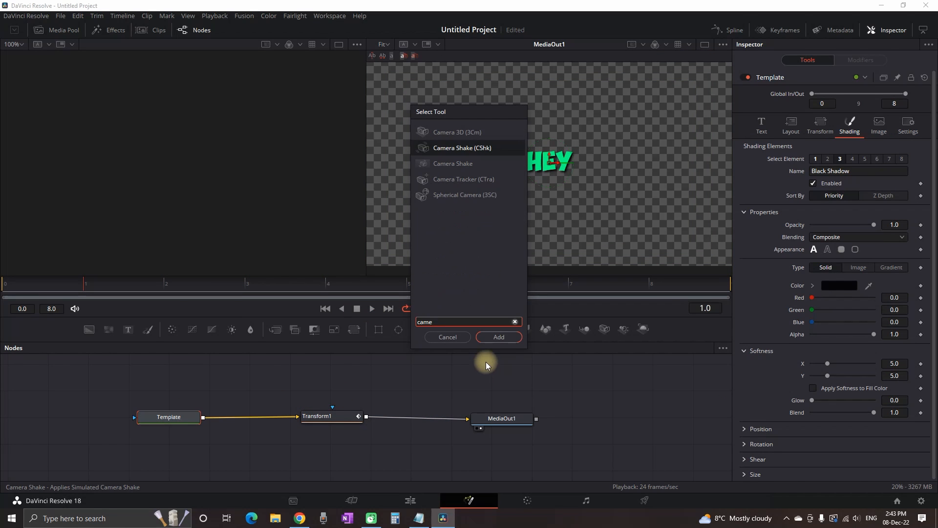
click(498, 336)
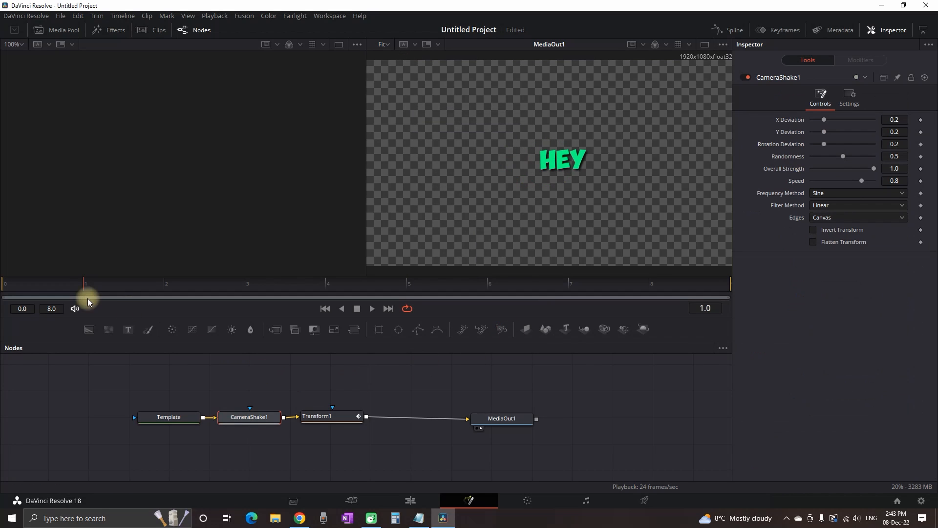
key(space)
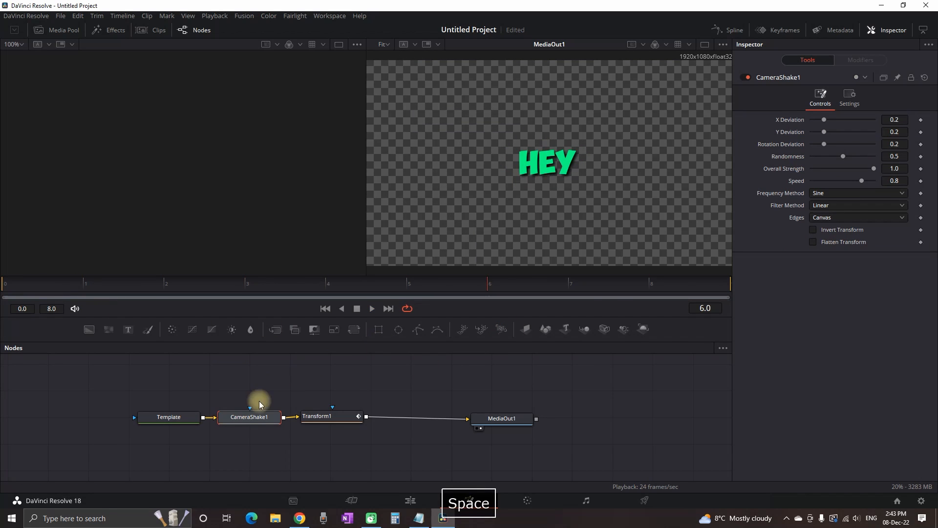
Lower CameraShake1 X/Y Deviation to about 0.08–0.09, Rotation Deviation 0.1 and Overall Strength 0.2
key(space)
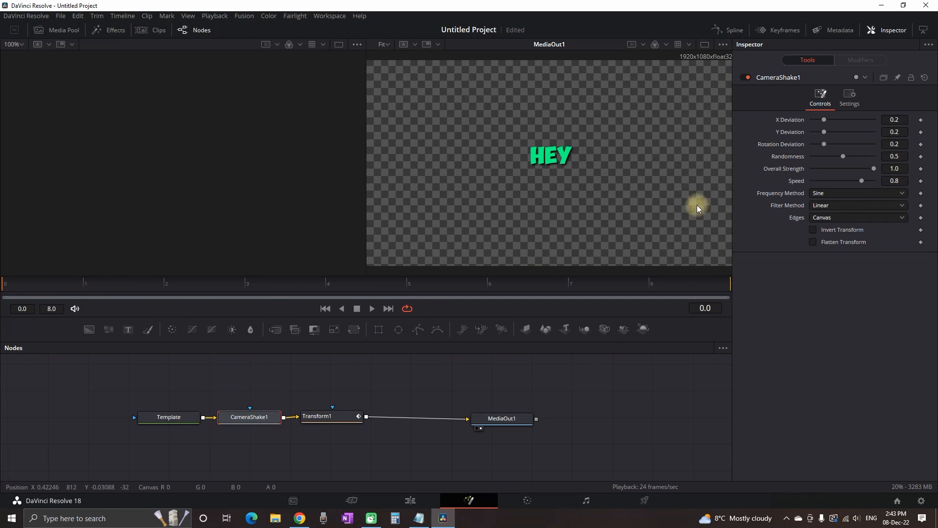
mouse_move(842, 158)
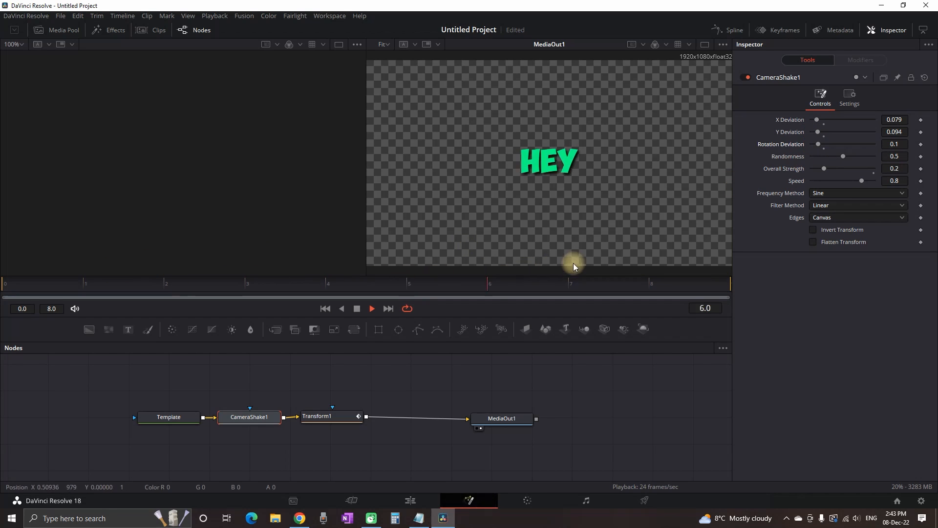
key(space)
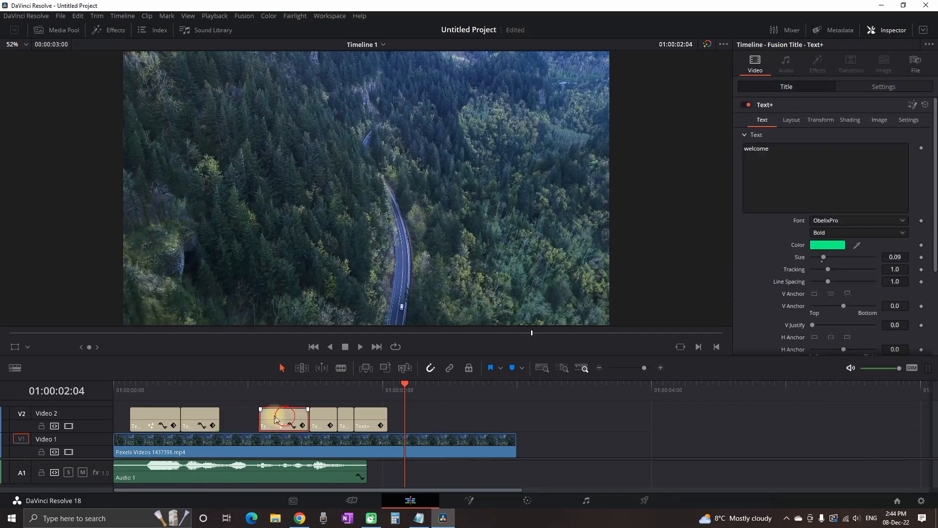
Alt-drag title copies along Video 2 reading welcome and channel, then play the timeline
key(space)
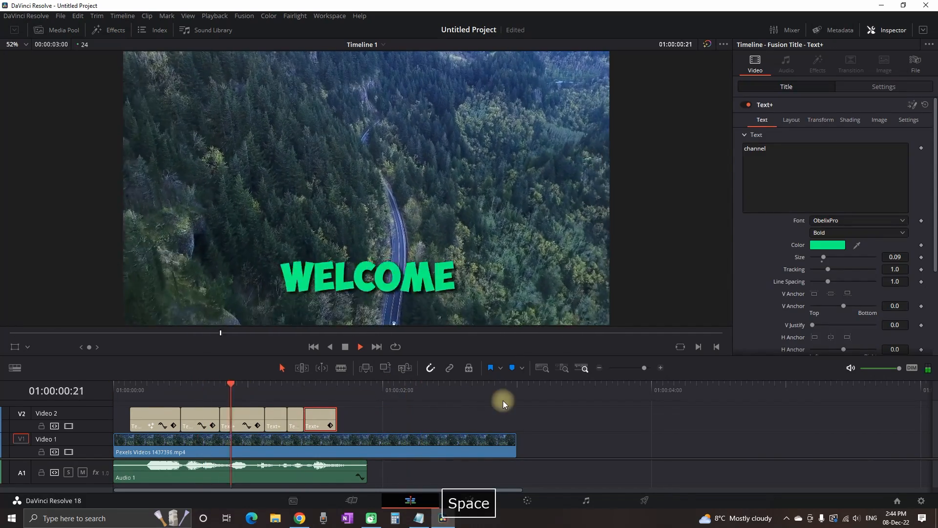